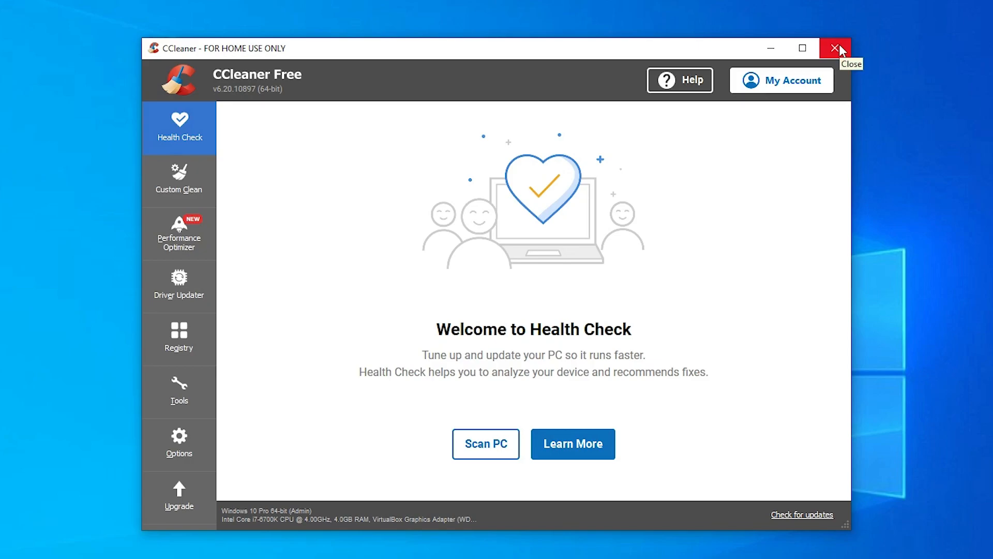
Close the CCleaner window and exit its tray icon from the notification area.
{"action": "left_click", "coordinate": [835, 48]}
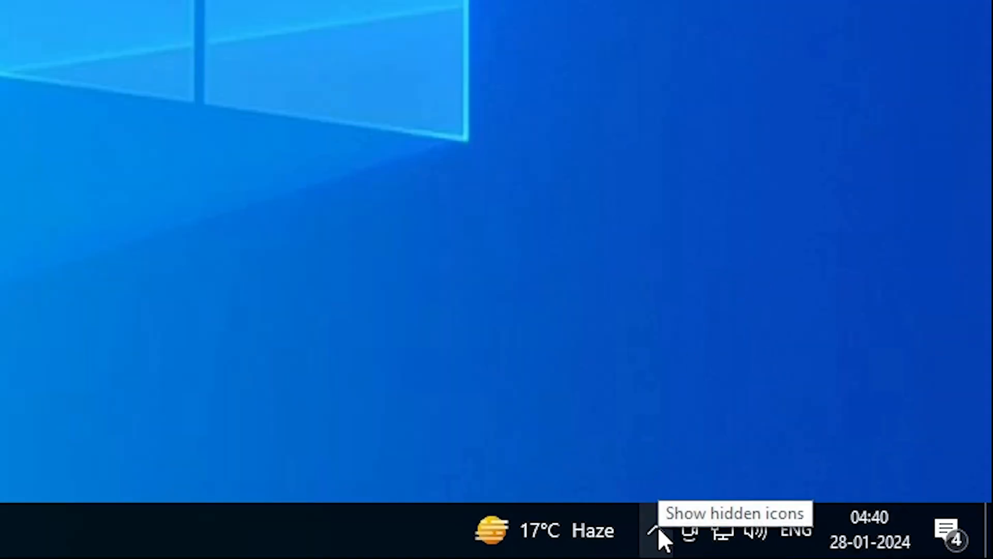
{"action": "left_click", "coordinate": [657, 530]}
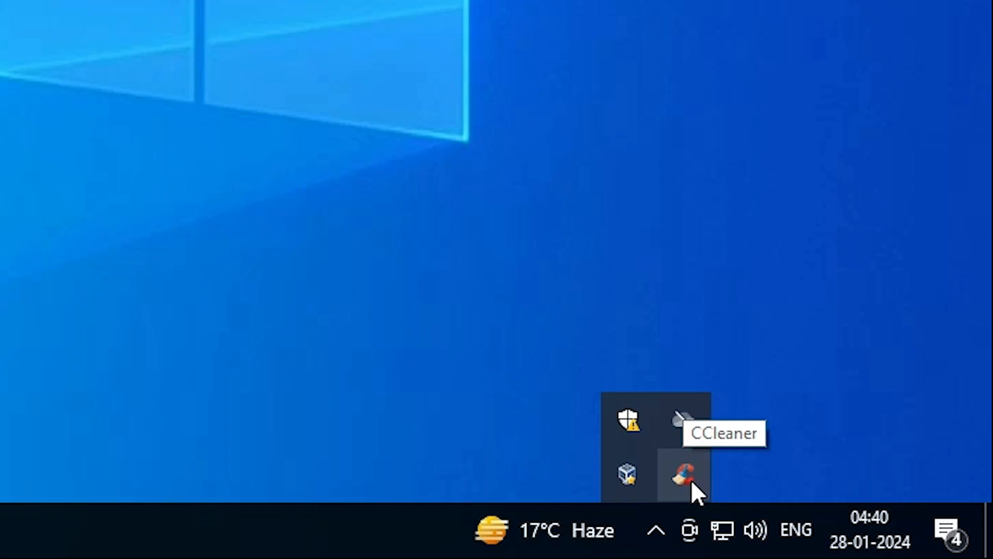
{"action": "right_click", "coordinate": [682, 474]}
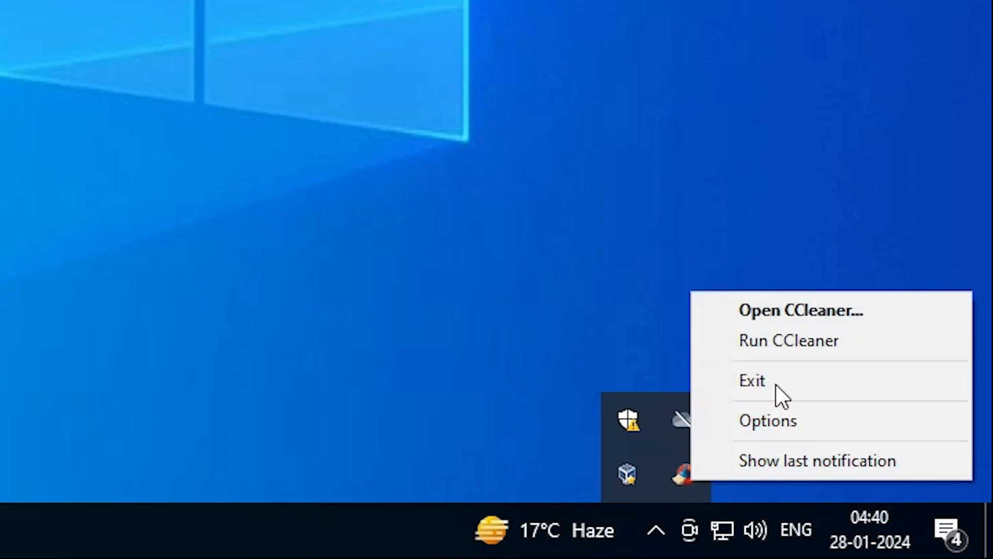
{"action": "left_click", "coordinate": [751, 381]}
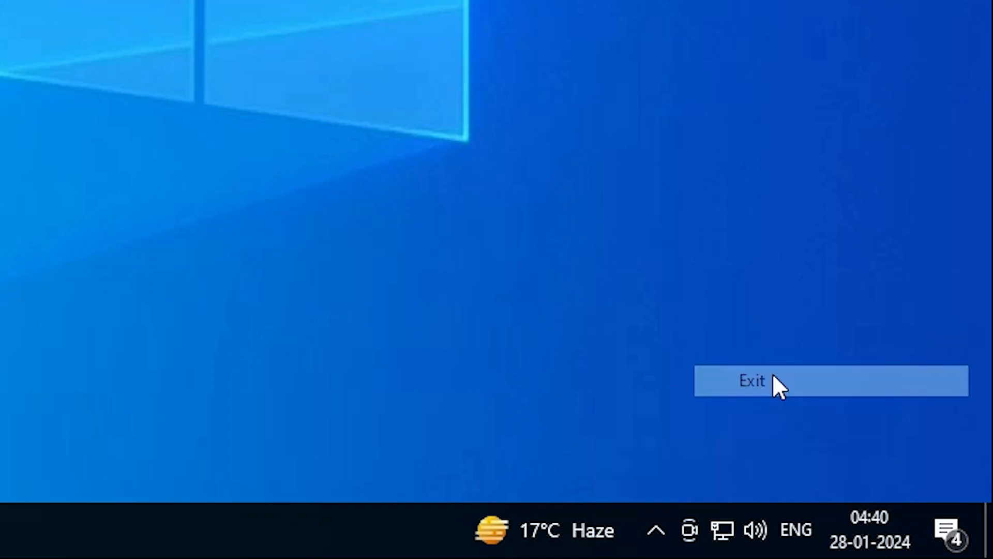
{"action": "left_click", "coordinate": [751, 380]}
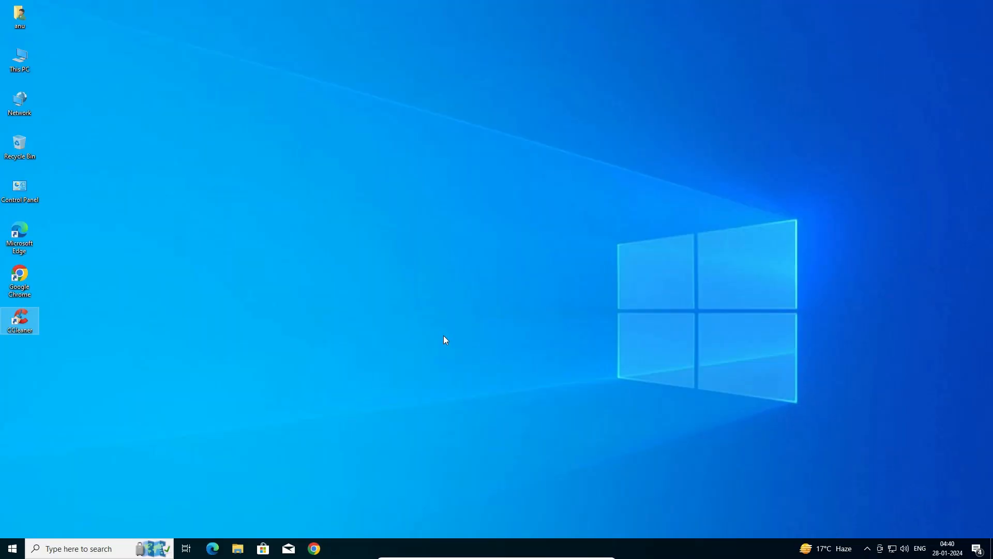
{"action": "mouse_move", "coordinate": [348, 320]}
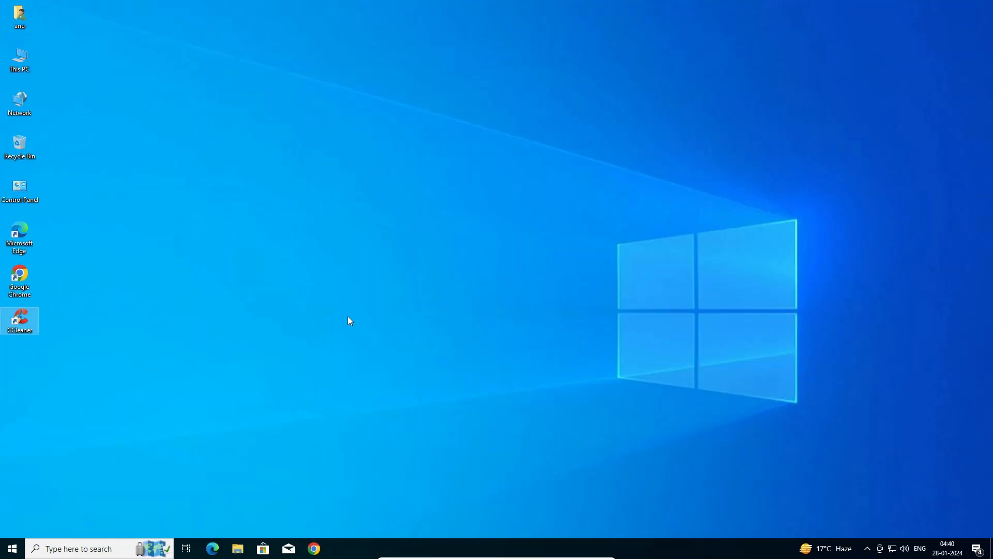
Search 'control Panel' from Start and open its Programs and Features list.
{"action": "left_click", "coordinate": [12, 547]}
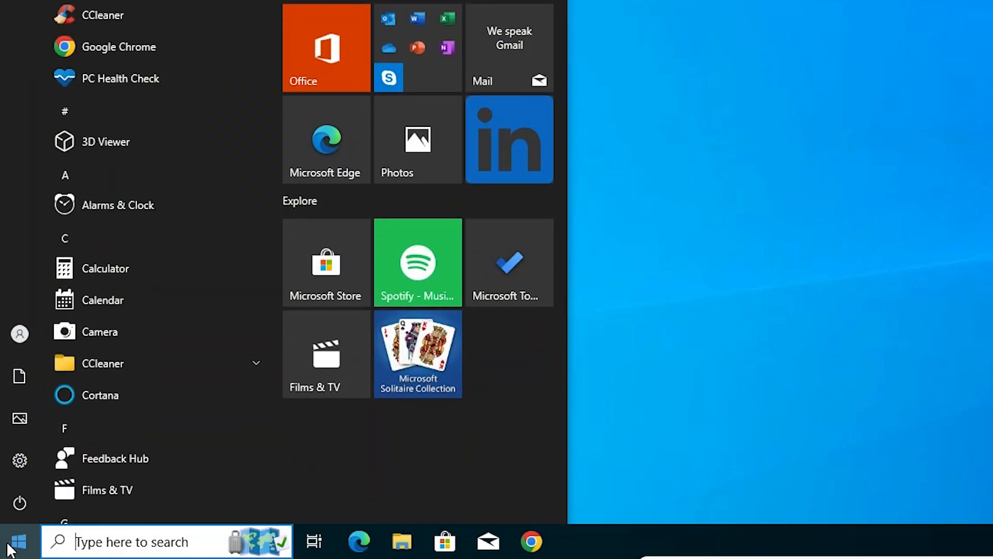
{"action": "type", "text": "control Panel"}
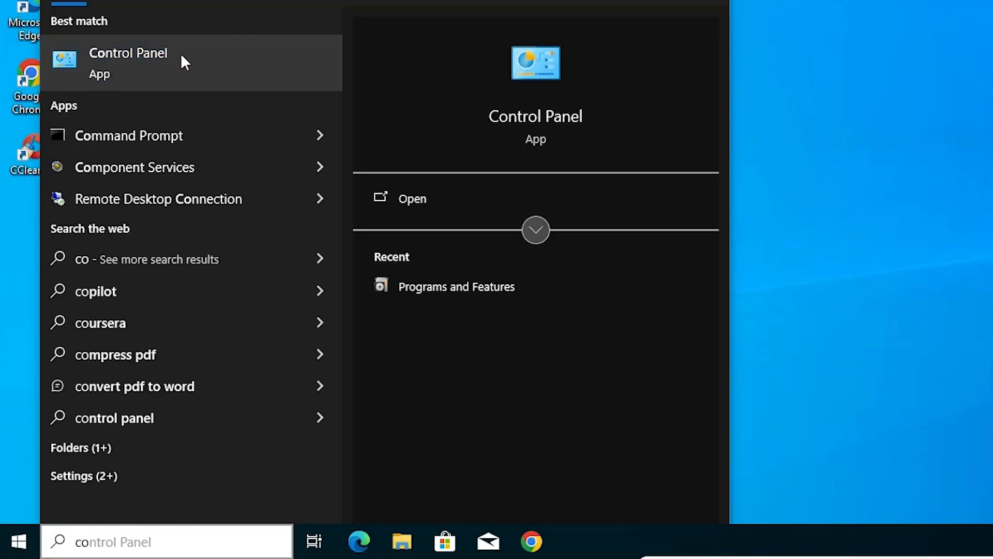
{"action": "left_click", "coordinate": [127, 62]}
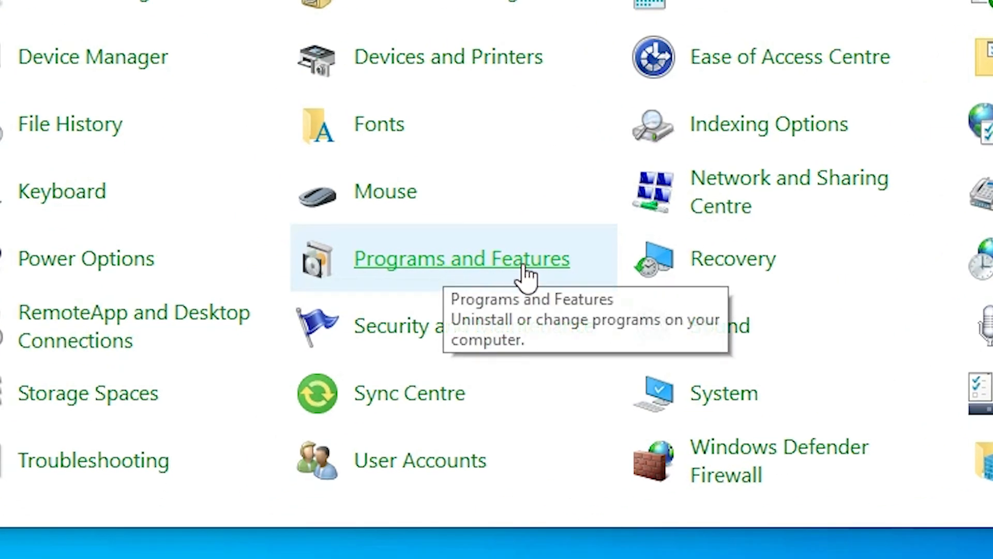
{"action": "mouse_move", "coordinate": [554, 273]}
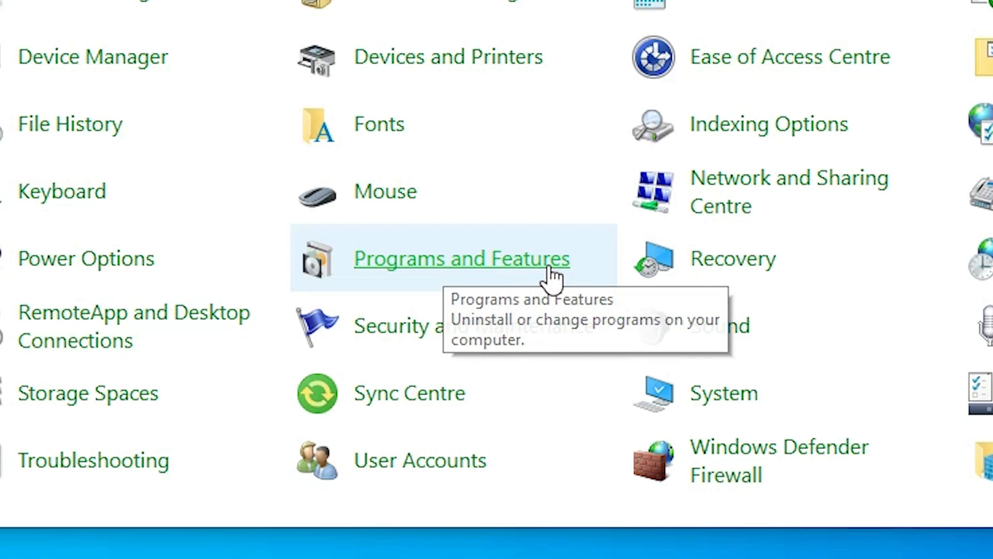
{"action": "left_click", "coordinate": [461, 259]}
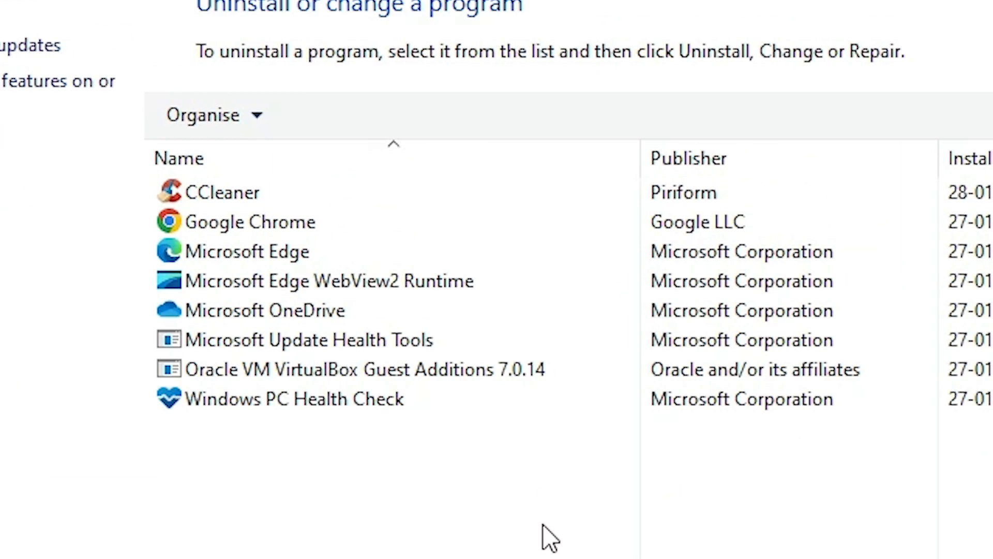
Select CCleaner in the installed programs list and launch its uninstaller.
{"action": "left_click", "coordinate": [364, 369]}
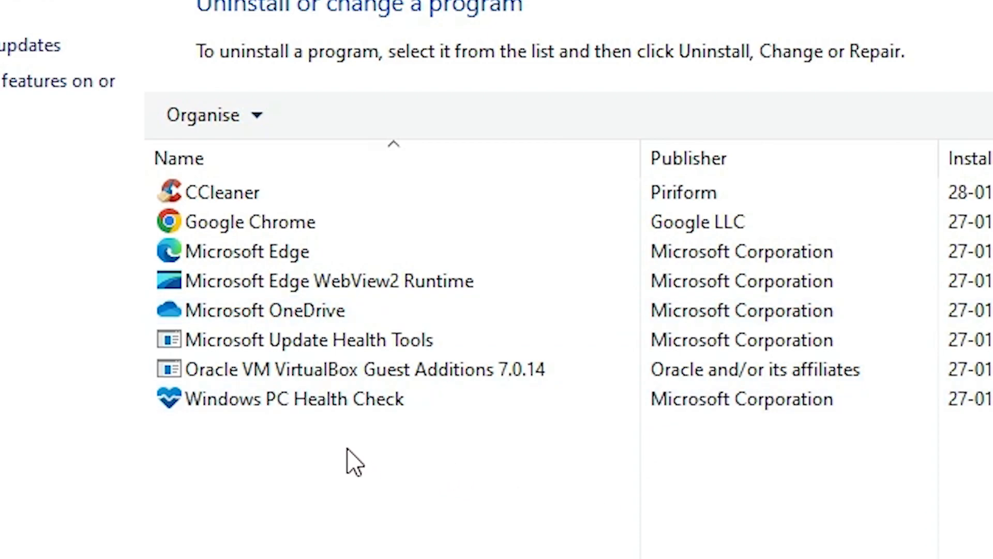
{"action": "left_click", "coordinate": [222, 193]}
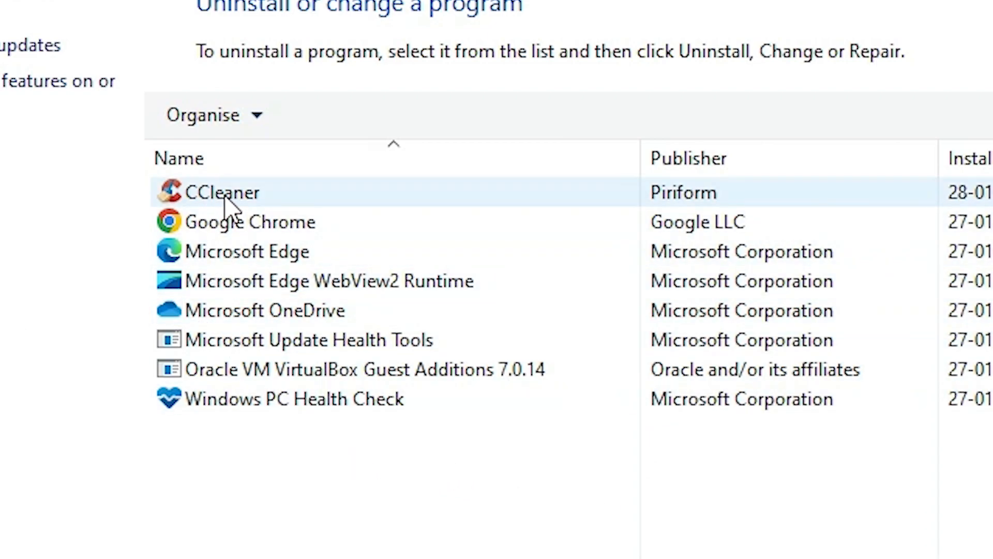
{"action": "mouse_move", "coordinate": [260, 206]}
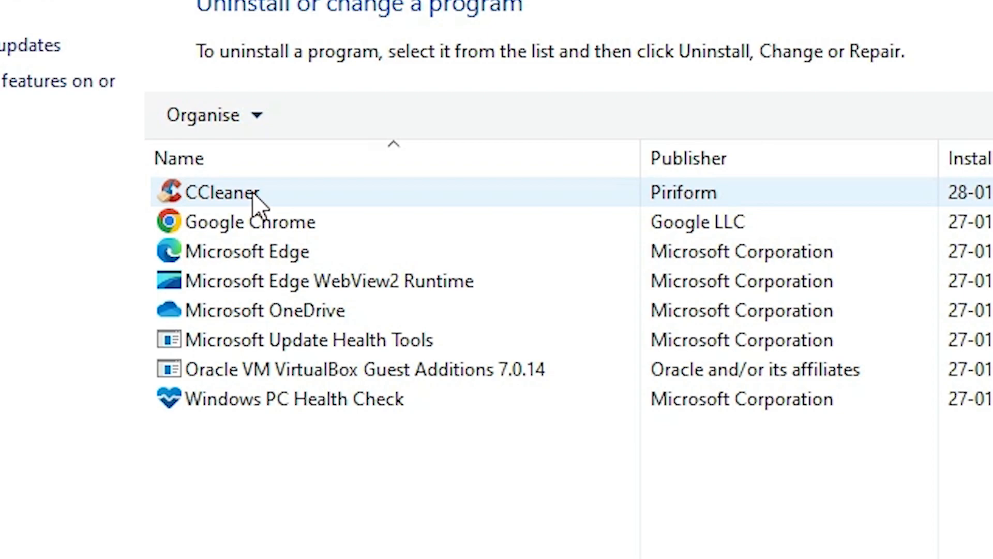
{"action": "left_click", "coordinate": [218, 192]}
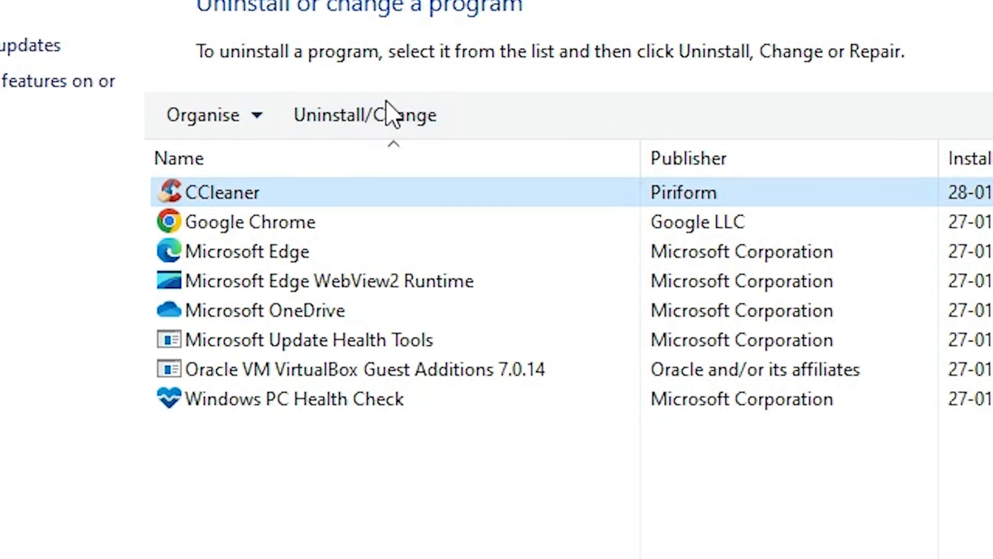
{"action": "mouse_move", "coordinate": [364, 115]}
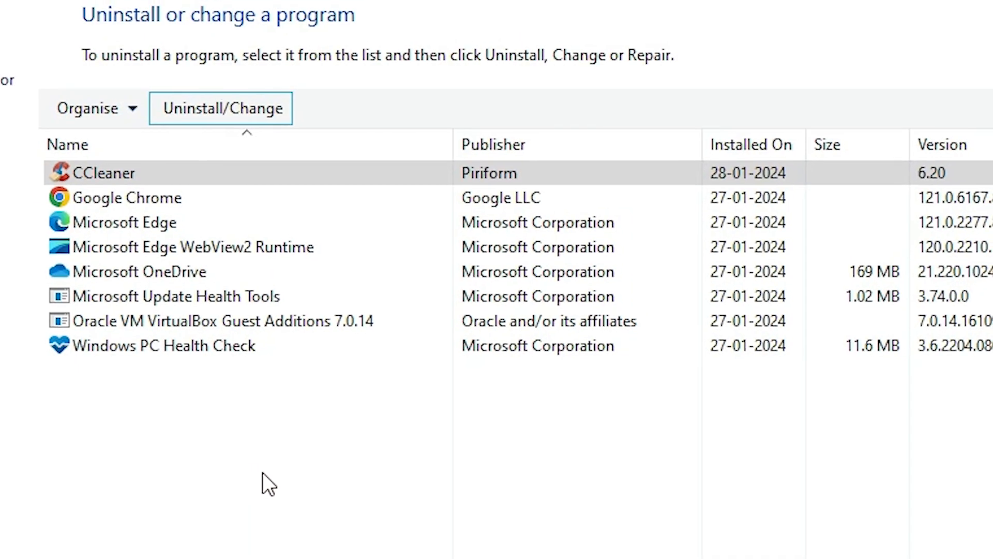
{"action": "left_click", "coordinate": [219, 107]}
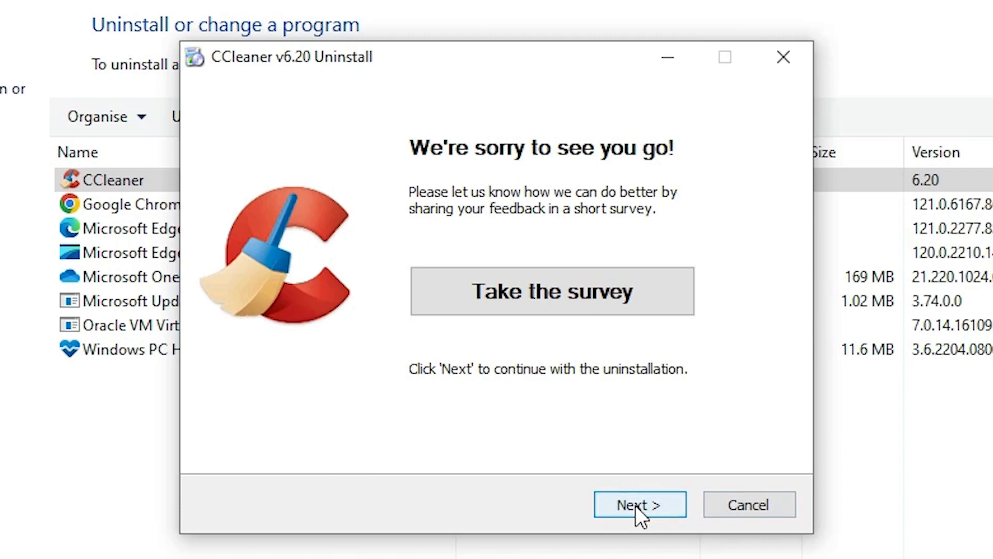
Skip the survey, finish removing CCleaner v6.20, and close Programs and Features.
{"action": "left_click", "coordinate": [639, 504]}
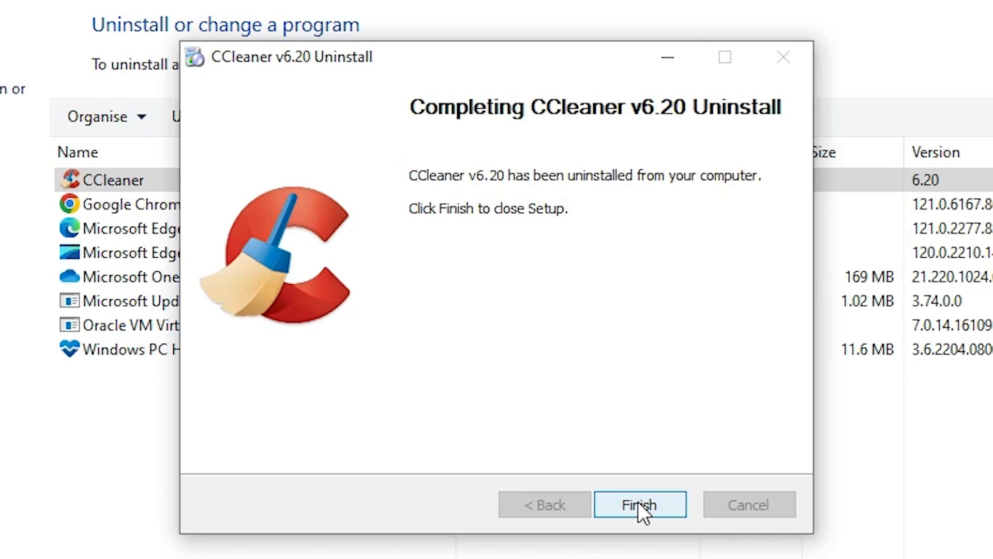
{"action": "left_click", "coordinate": [639, 504]}
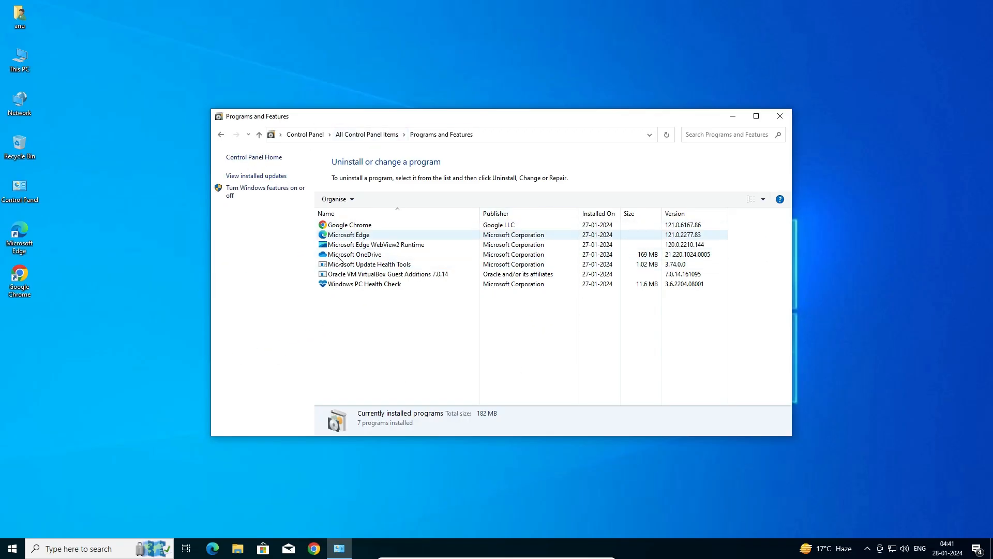
{"action": "left_click", "coordinate": [779, 116]}
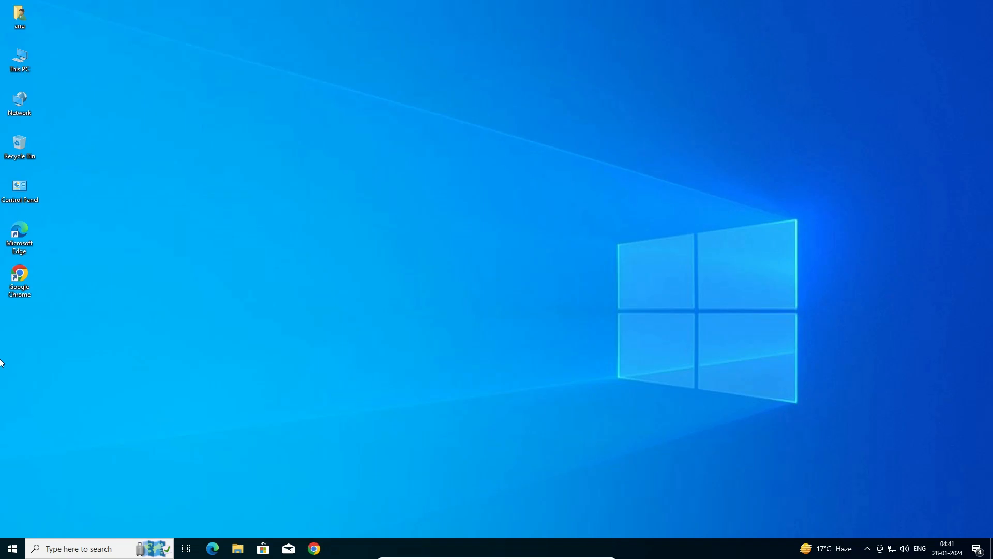
{"action": "mouse_move", "coordinate": [112, 460]}
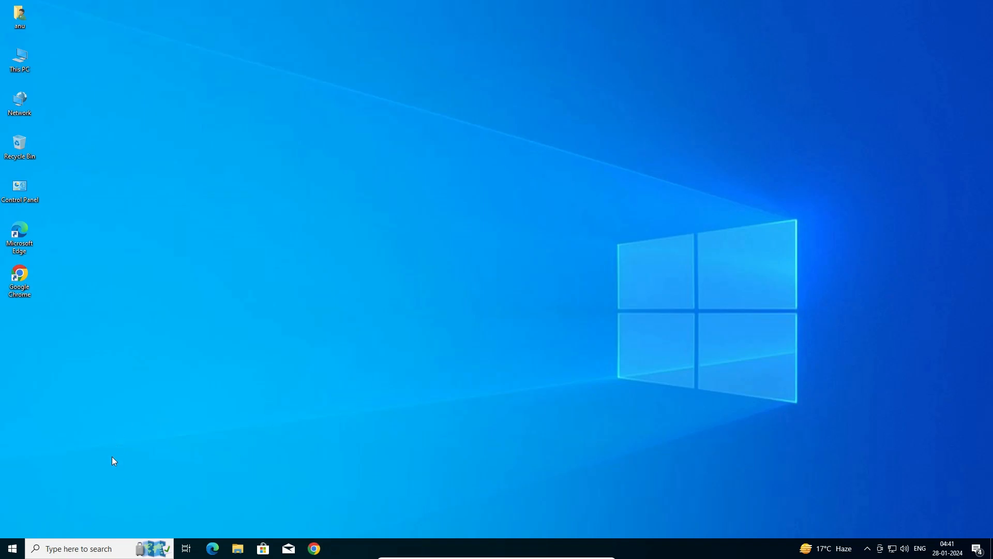